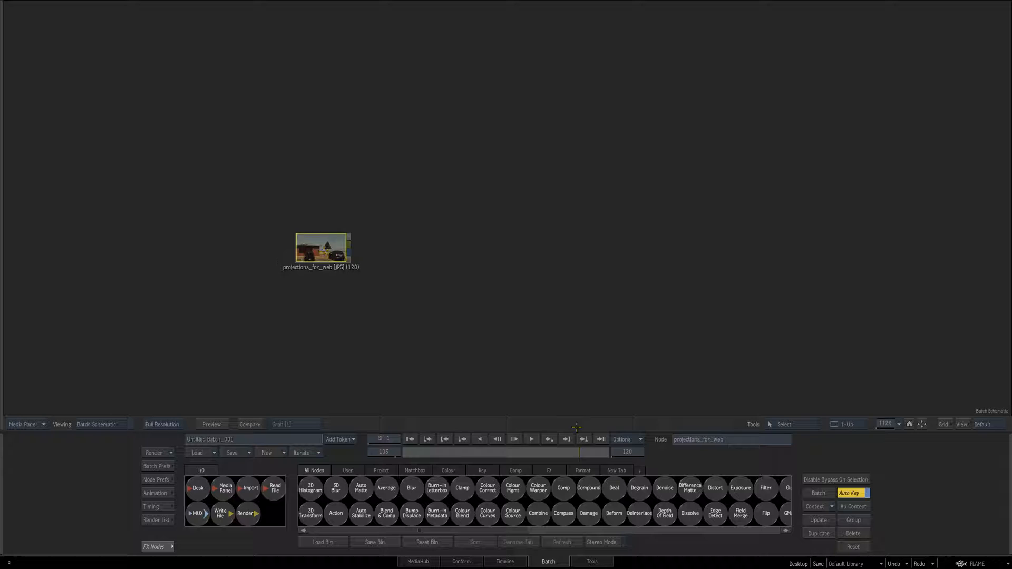
Display the projections_for_web clip full-frame in the viewer.
click(336, 514)
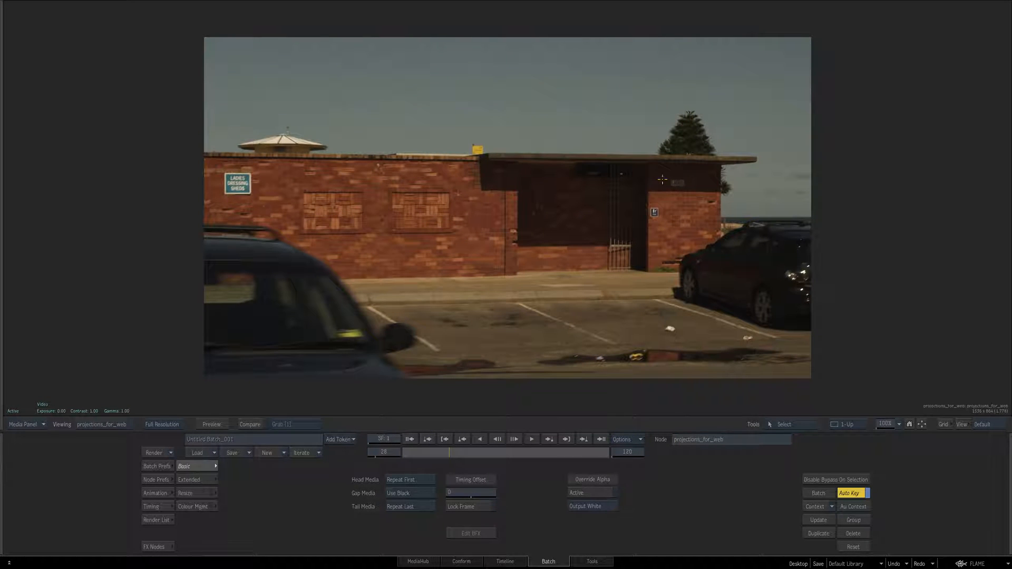
Outline the wall sign with a closed GMask in a new Action node, then view its schematic.
drag(448, 452, 516, 452)
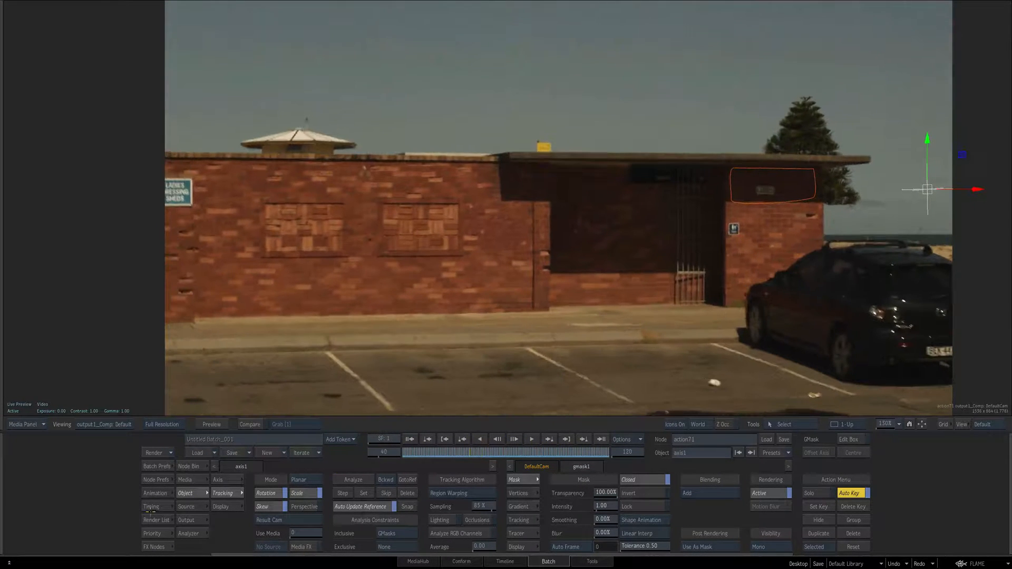
click(154, 493)
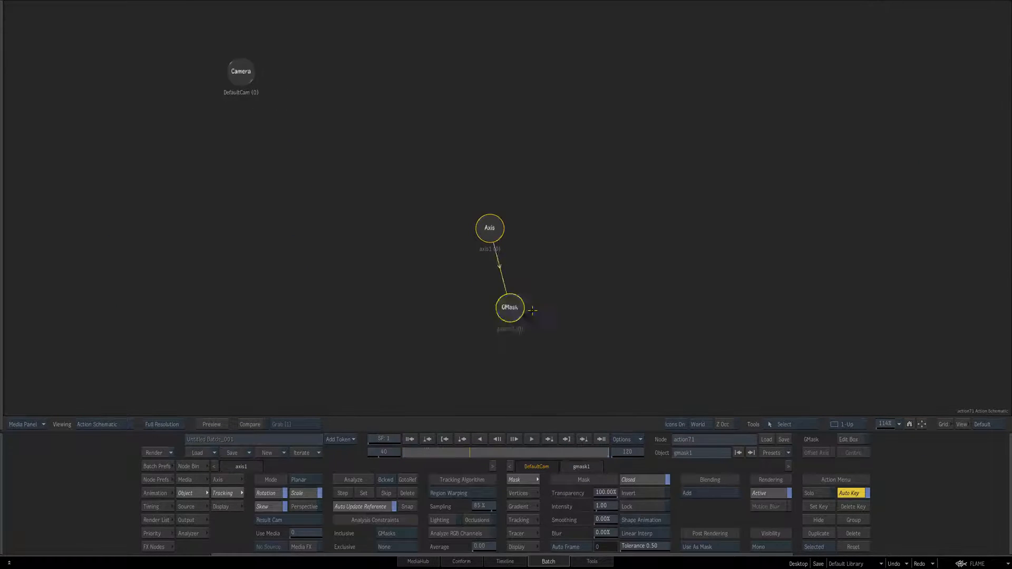
Spread out the mask nodes and add a second axis with GMask under axis1.
drag(510, 308, 593, 328)
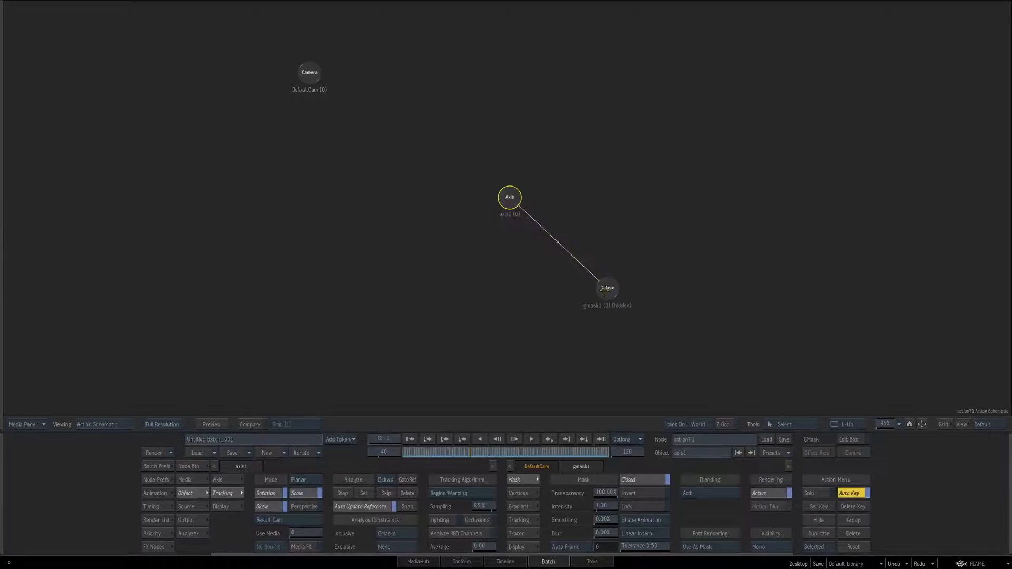
click(607, 289)
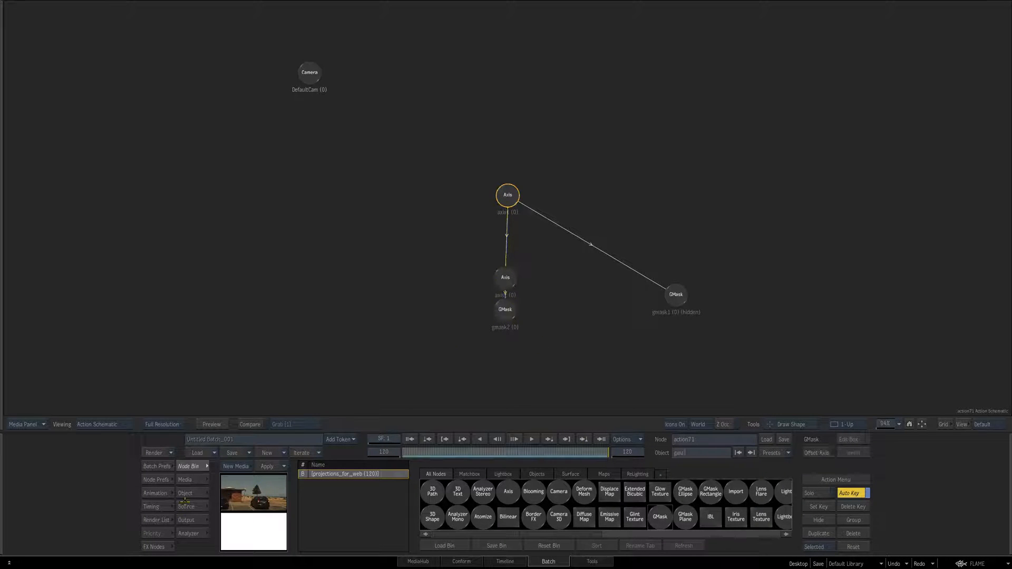
click(507, 195)
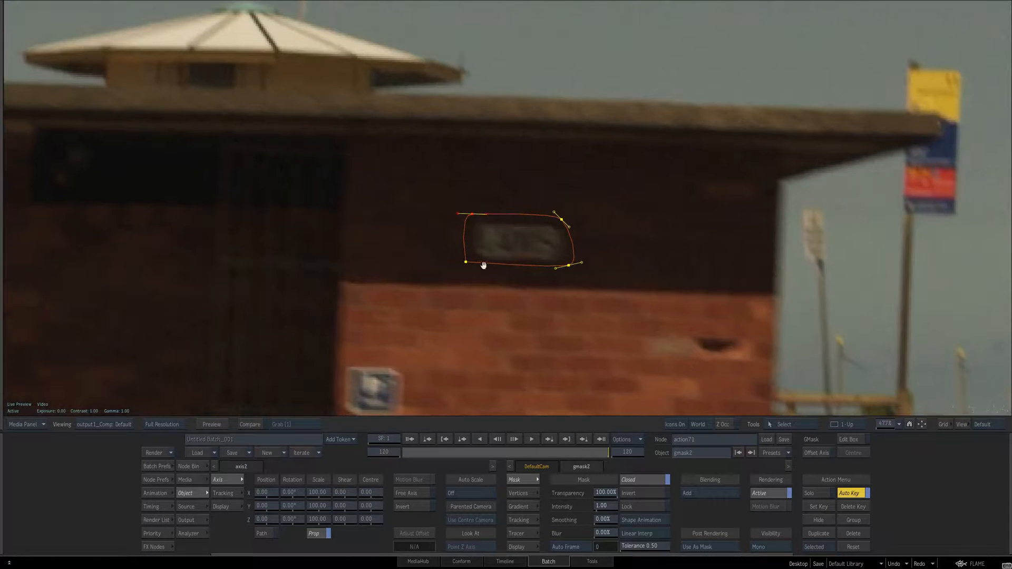
Adjust the gmask2 vertices to hug the small sign.
drag(466, 261, 486, 283)
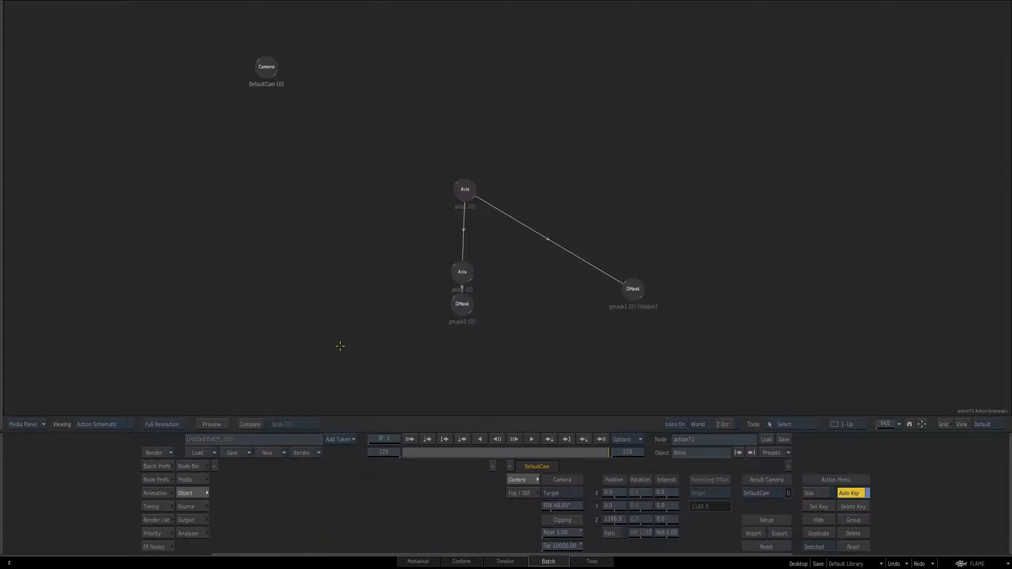
Add projections_for_web from the media list as image1 on a new axis3.
click(189, 466)
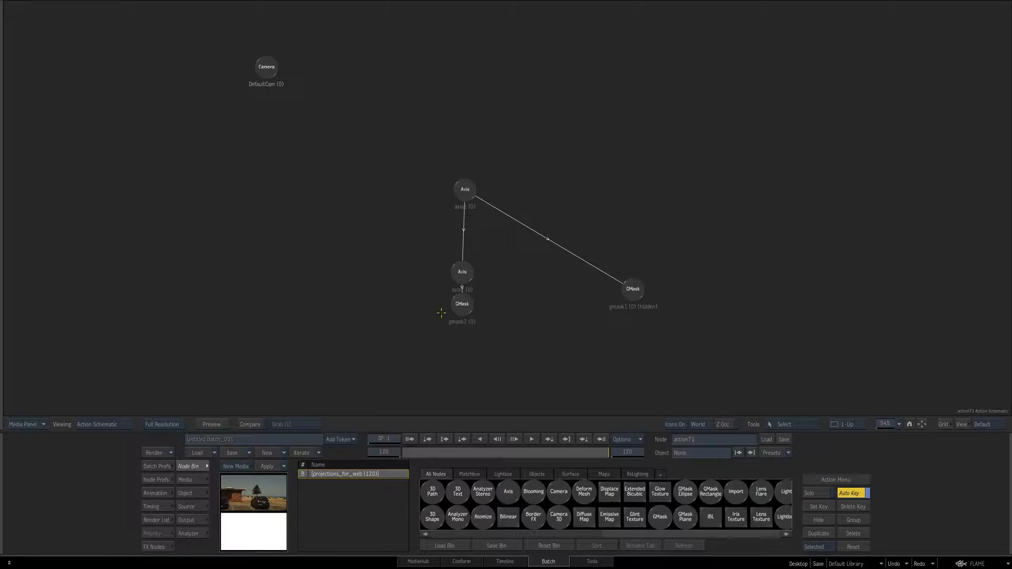
scroll(down, 3)
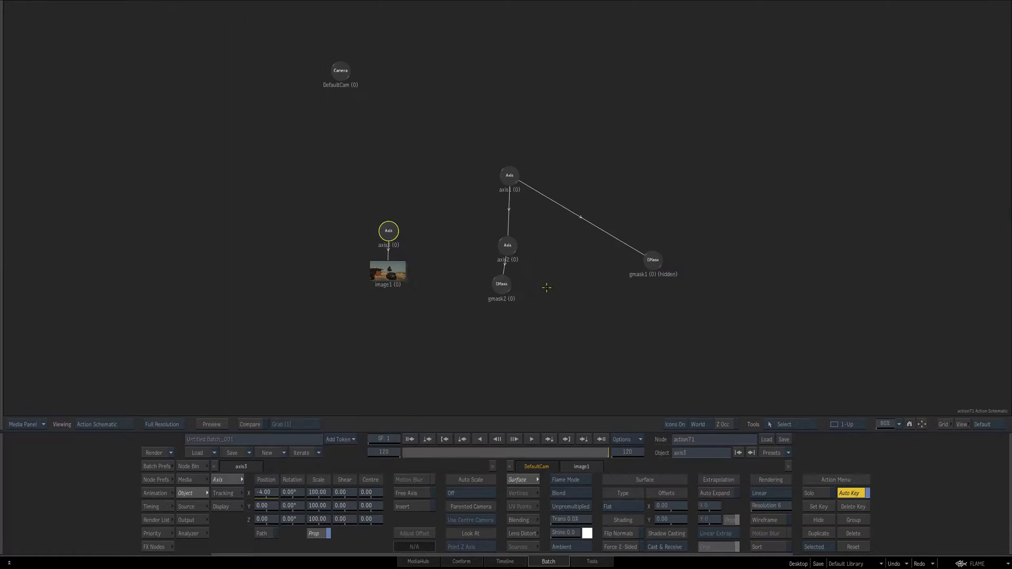
Offset axis3 Position X to cover the sign, then reposition action71 in Batch.
click(502, 284)
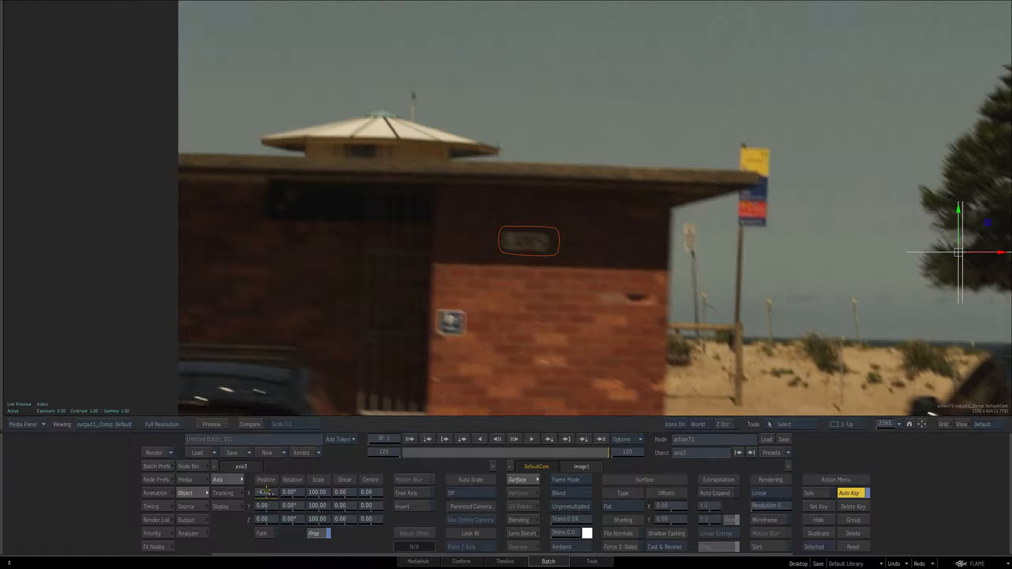
drag(266, 492, 266, 492)
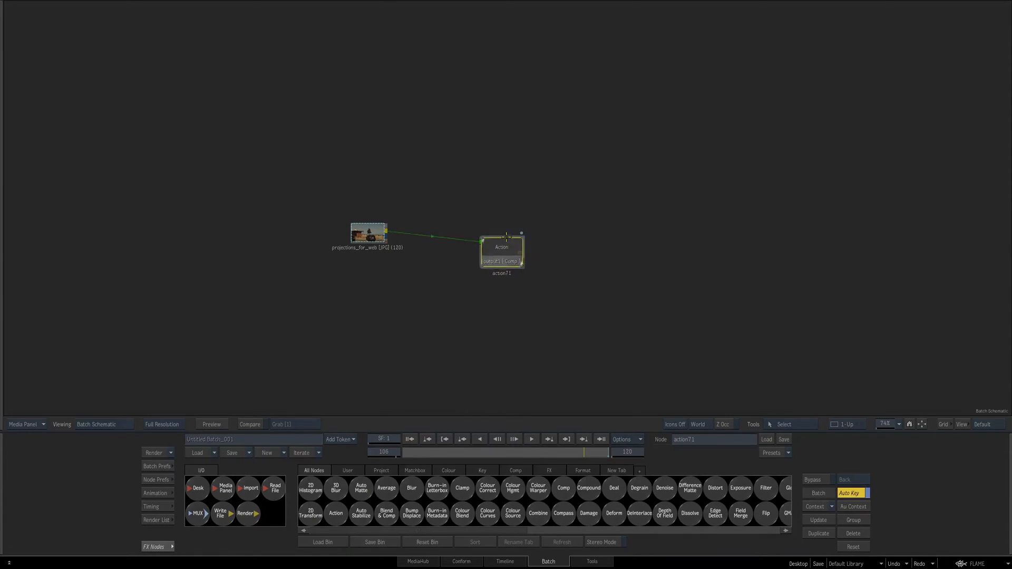
drag(501, 250, 525, 236)
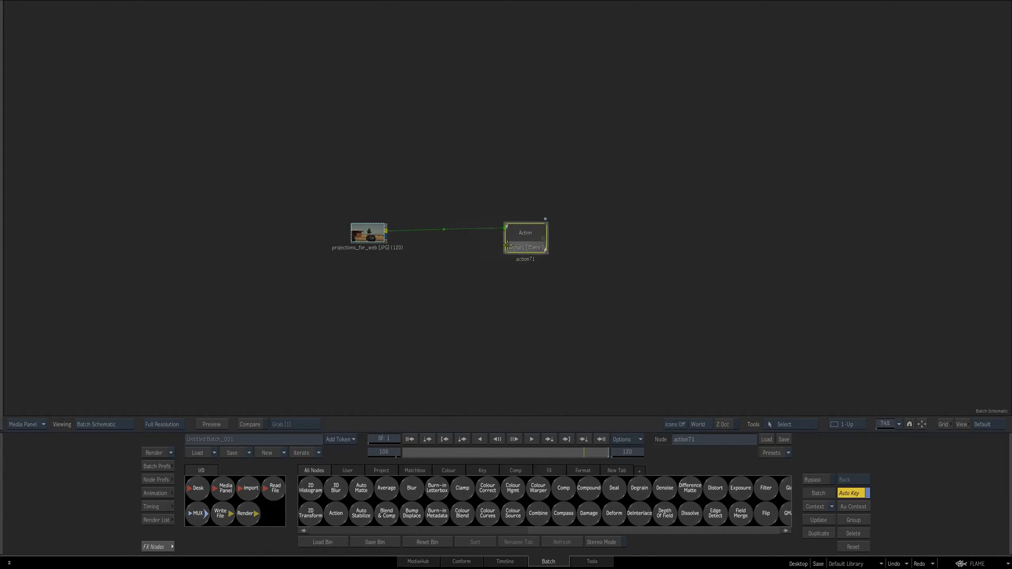